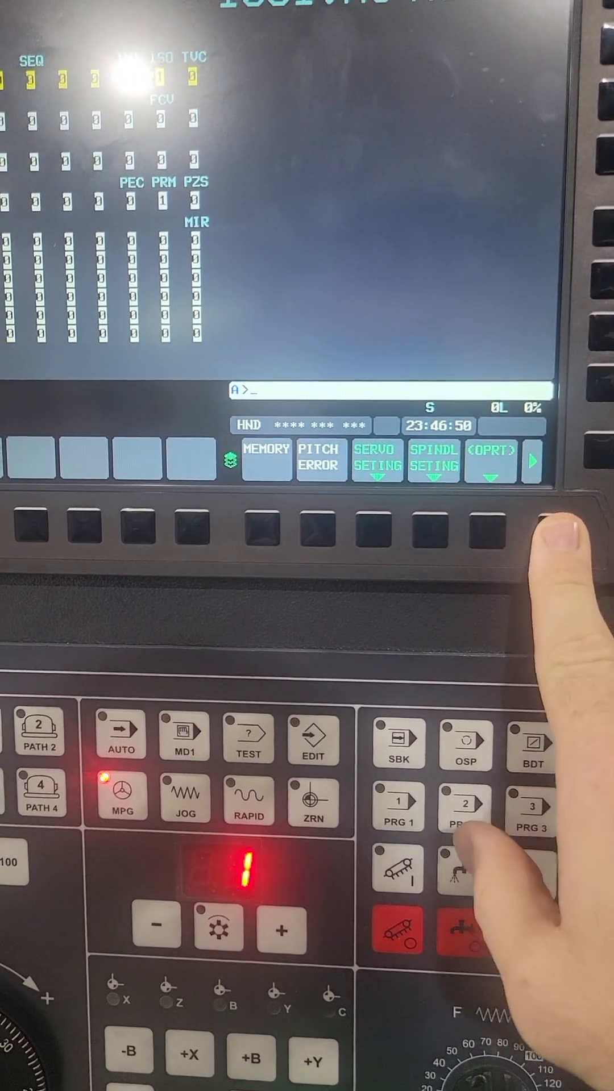
Page to the further PMC maintenance functions and bring up the PMC data I/O screen.
left_click(286, 539)
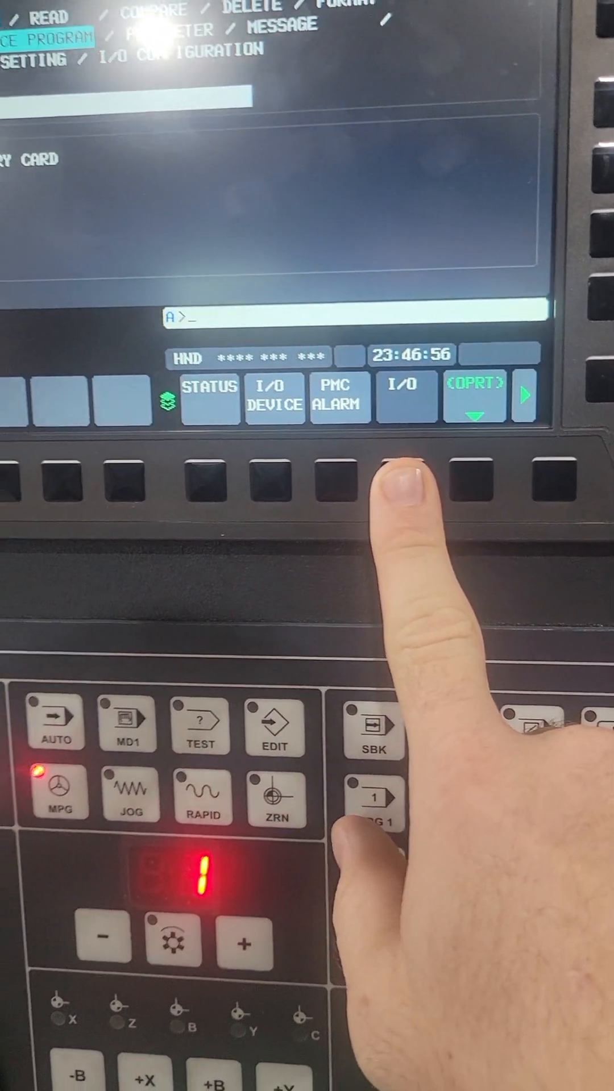
left_click(407, 491)
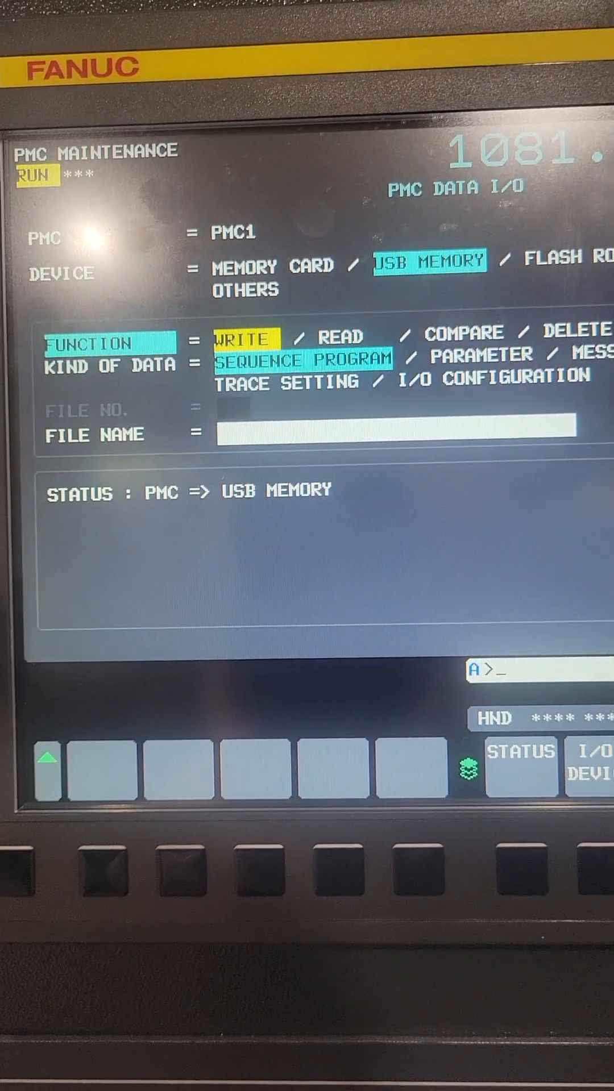
With USB MEMORY / WRITE / SEQUENCE PROGRAM set, bring up the transfer operations via (OPRT).
left_click(351, 318)
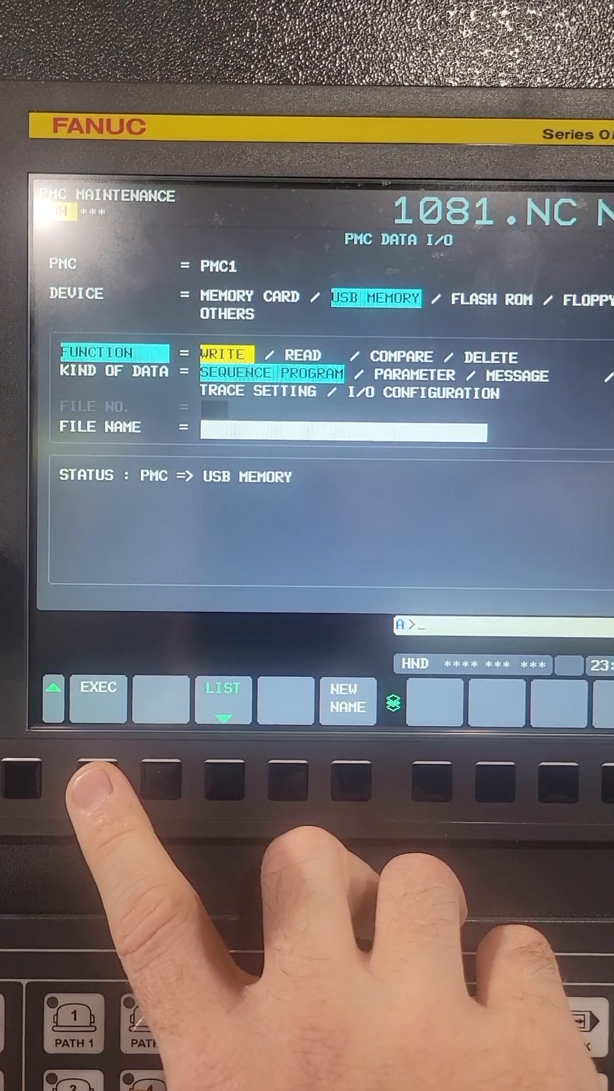
Write the PMC ladder to USB memory as file SSSSSS and confirm it in the file list.
left_click(97, 699)
type("SSSSSS")
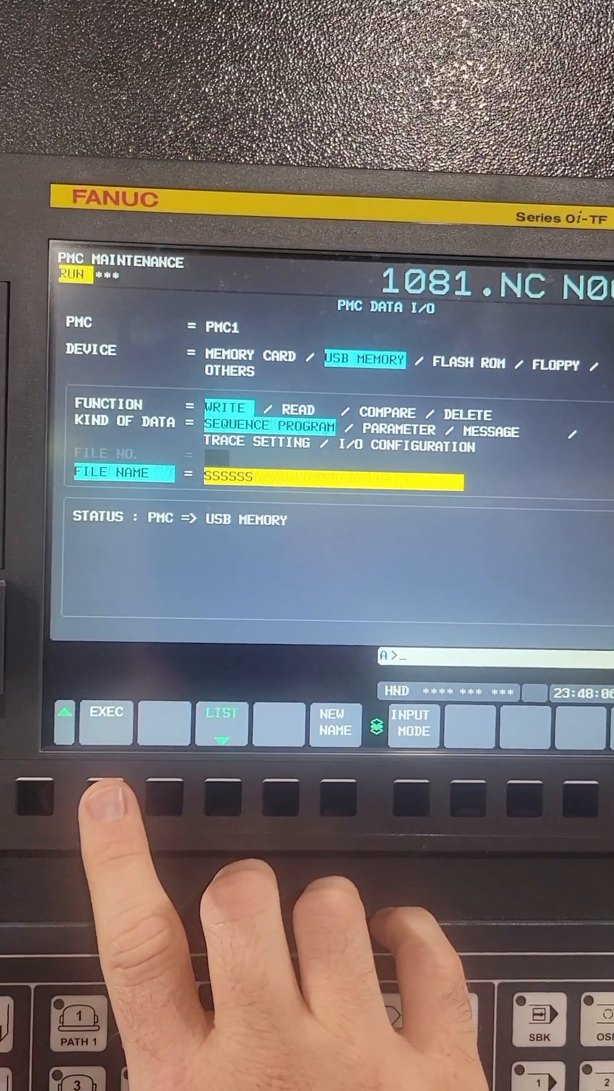
left_click(104, 723)
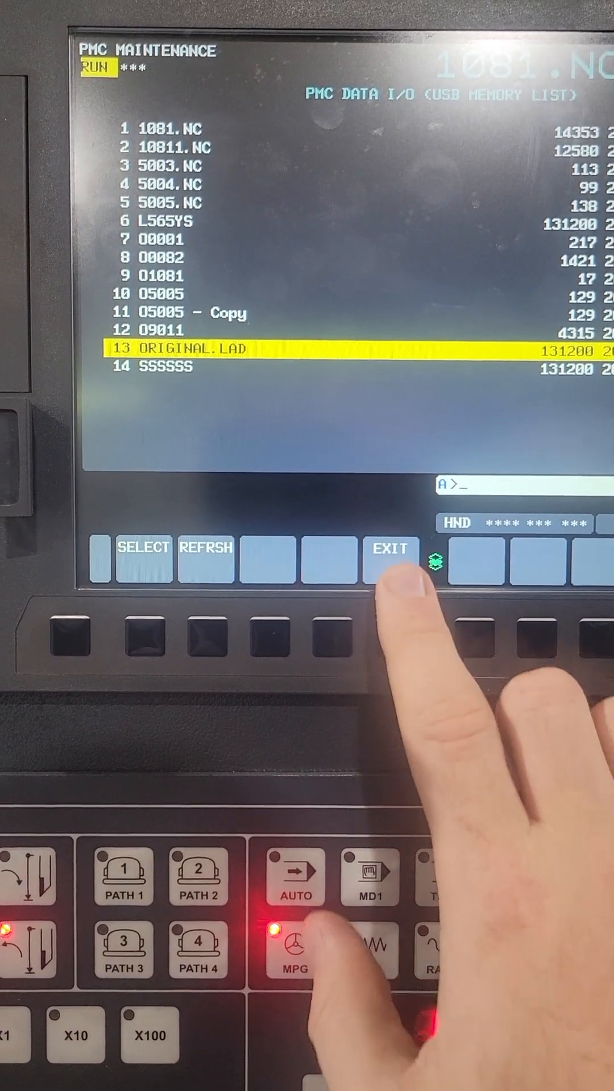
Return to the transfer screen with file 13 ORIGINAL.LAD chosen for reading into the PMC.
left_click(143, 561)
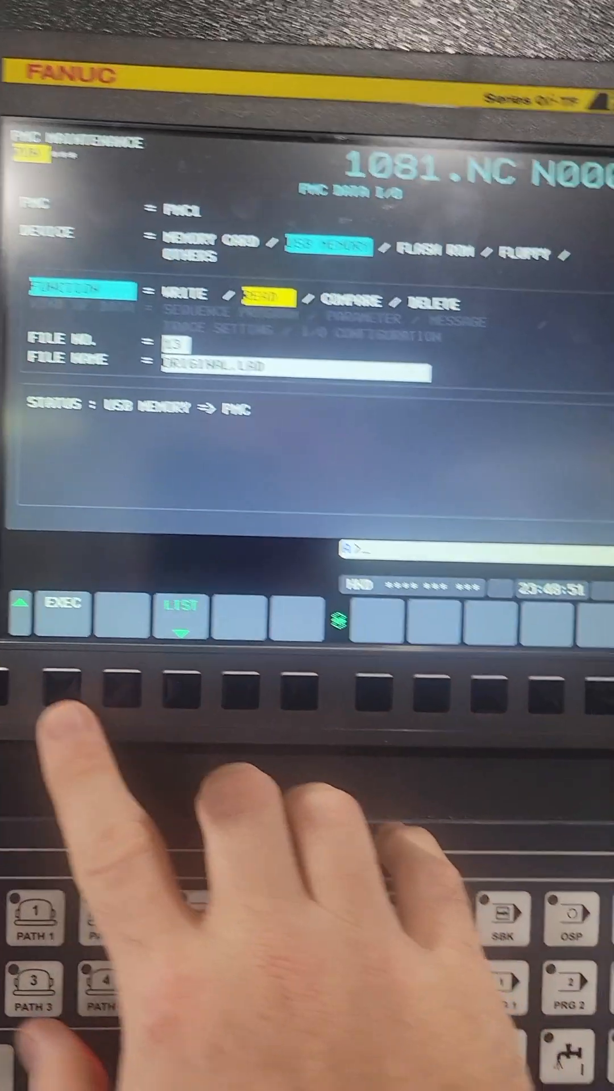
left_click(62, 619)
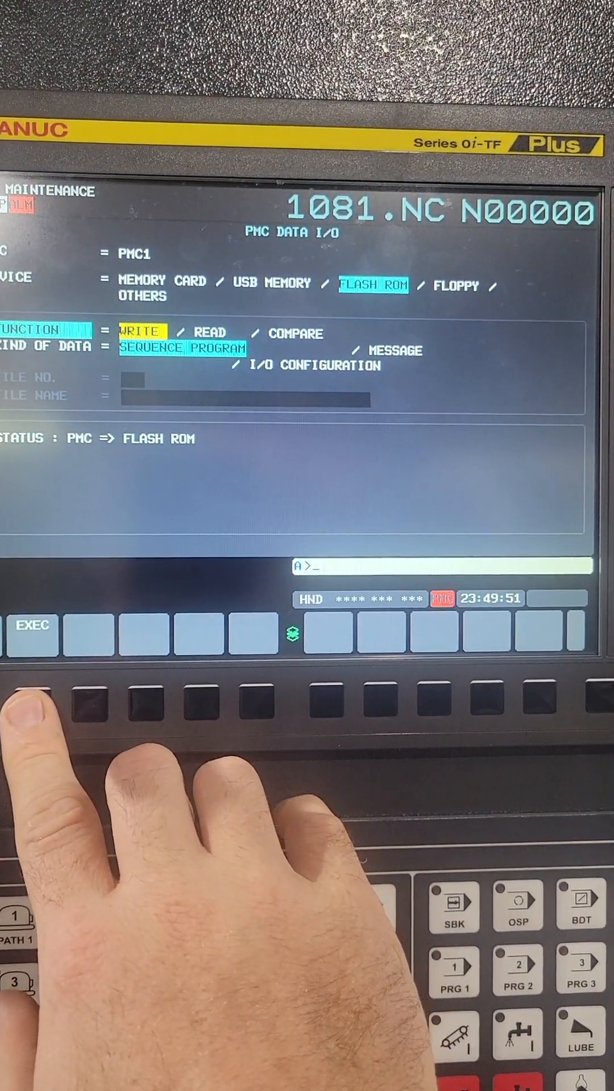
Write the sequence program to FLASH ROM, completing with 112108 bytes written.
left_click(32, 630)
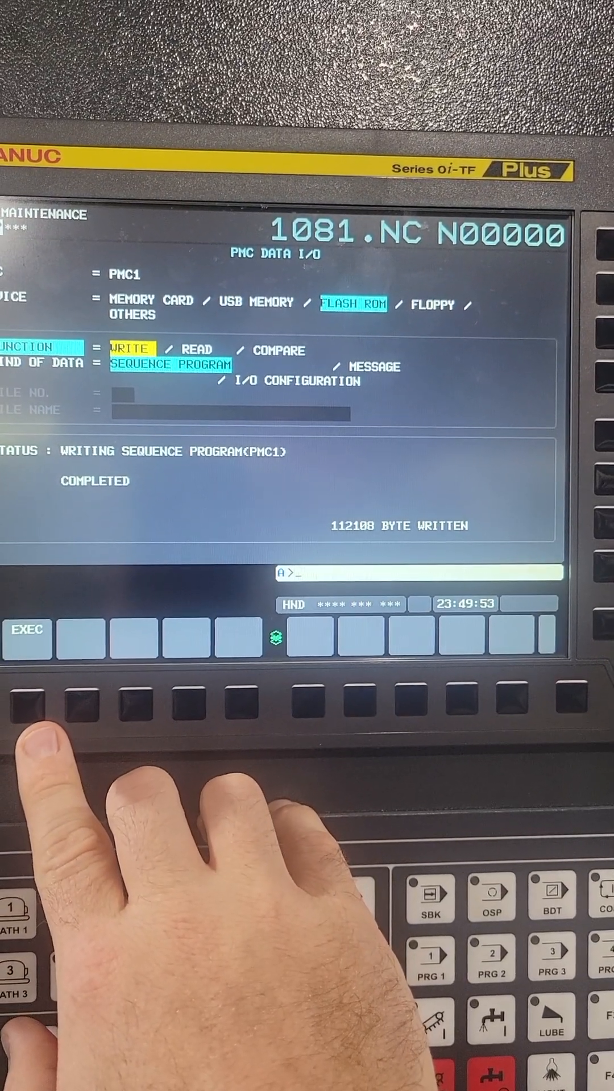